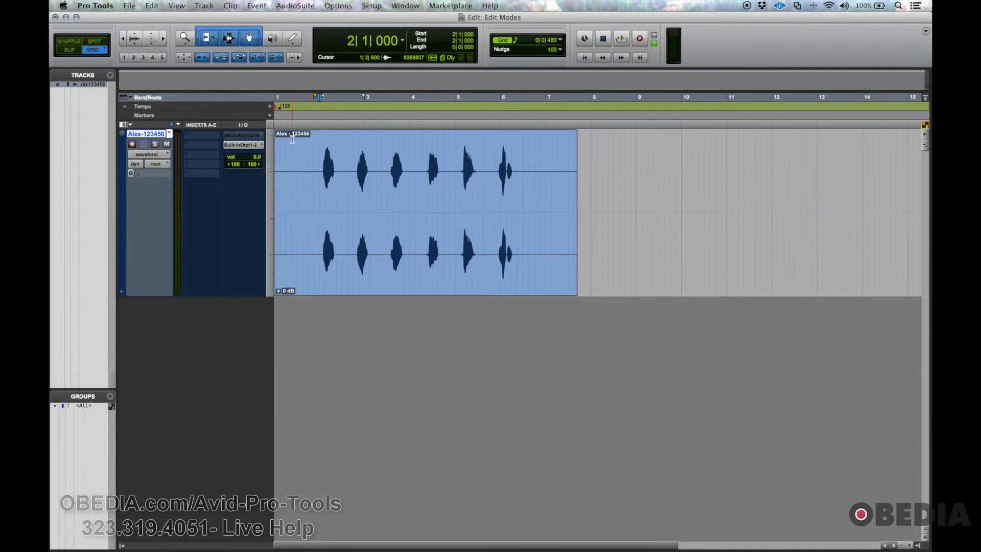
Clear the selection in the vocal clip and switch the grid snapping off.
{"action": "left_click", "coordinate": [375, 202]}
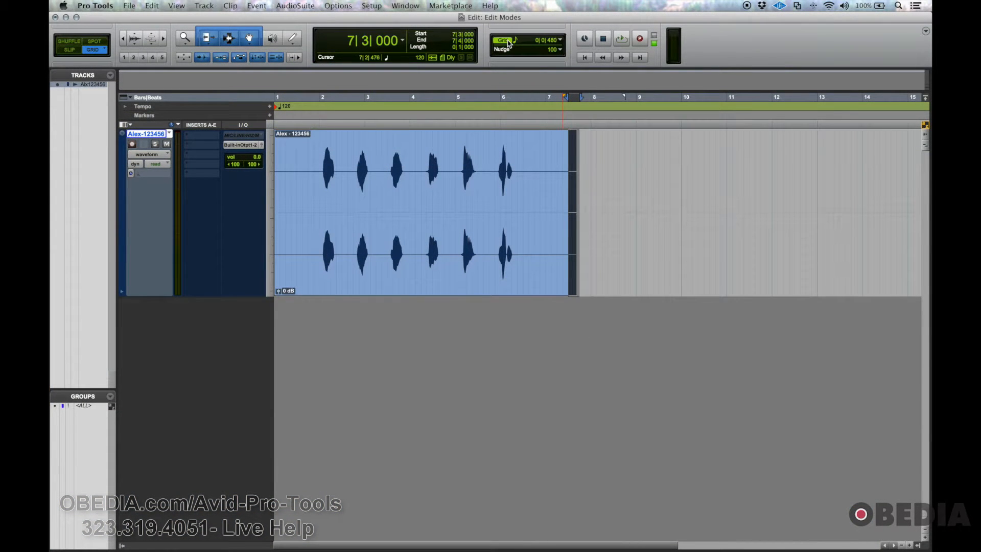
{"action": "left_click", "coordinate": [514, 39]}
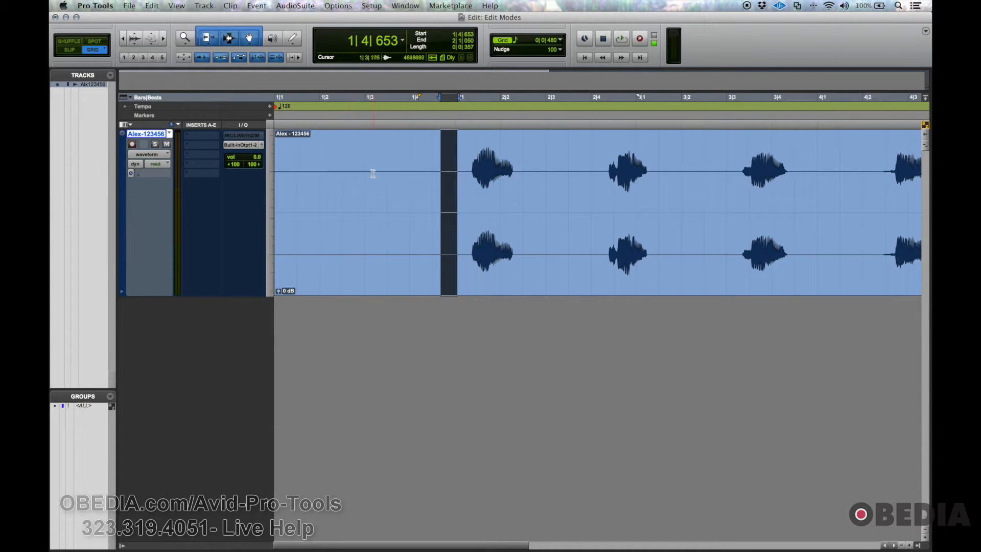
{"action": "left_click", "coordinate": [389, 172]}
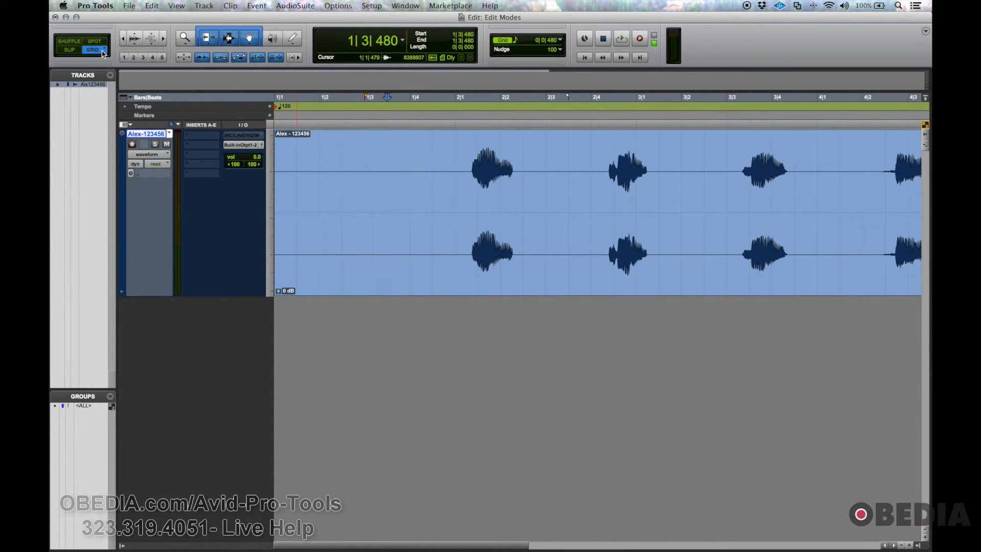
{"action": "left_click", "coordinate": [93, 49]}
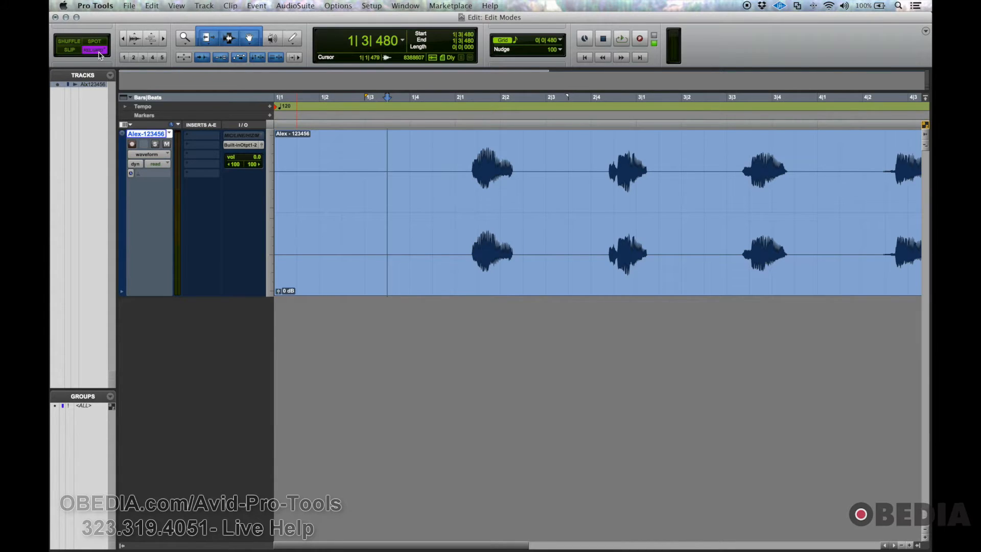
{"action": "left_click", "coordinate": [93, 49]}
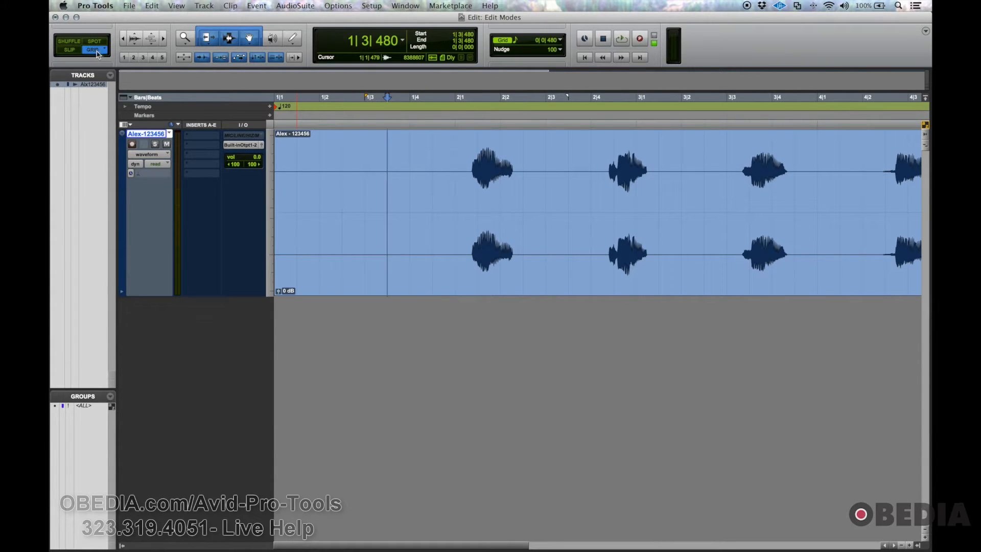
{"action": "left_click", "coordinate": [94, 49]}
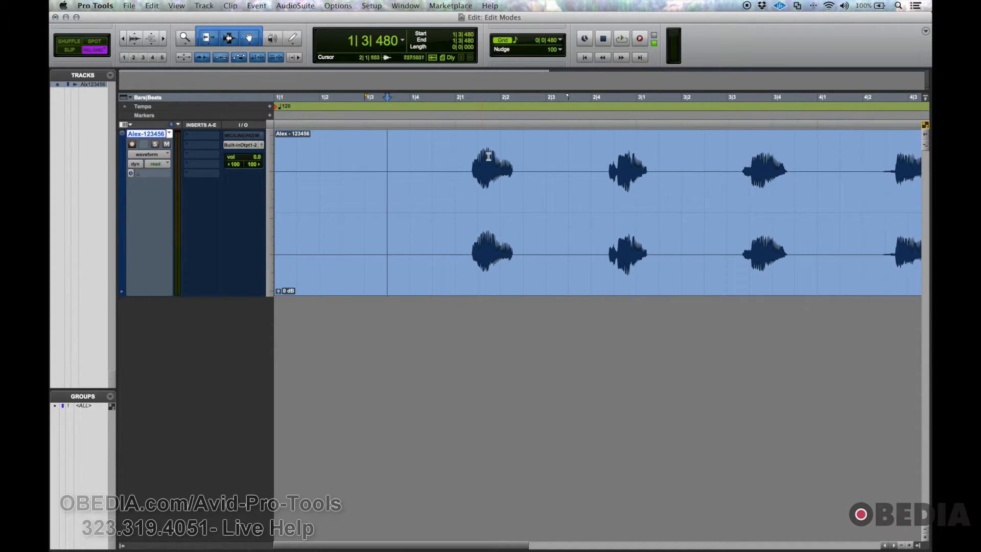
Place the insertion point in the vocal clip just before the sung phrase.
{"action": "left_click", "coordinate": [473, 166]}
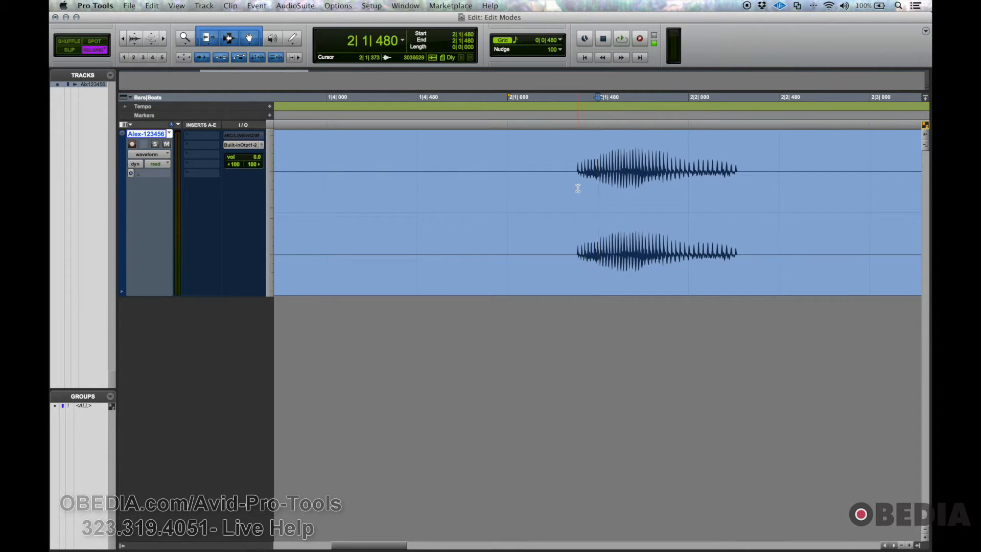
{"action": "left_click", "coordinate": [595, 172]}
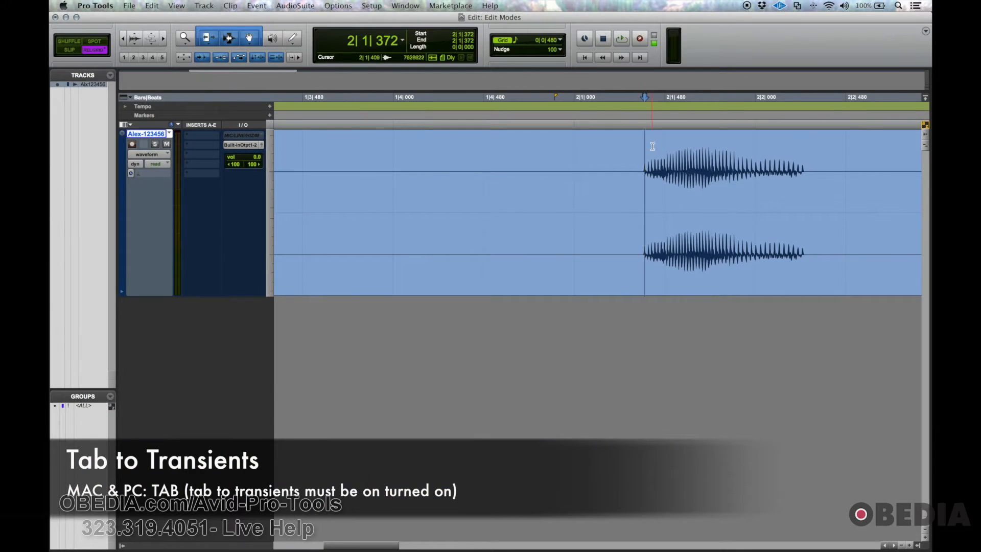
Jump to the phrase's first transient and break the vocal clip there.
{"action": "key", "text": "b"}
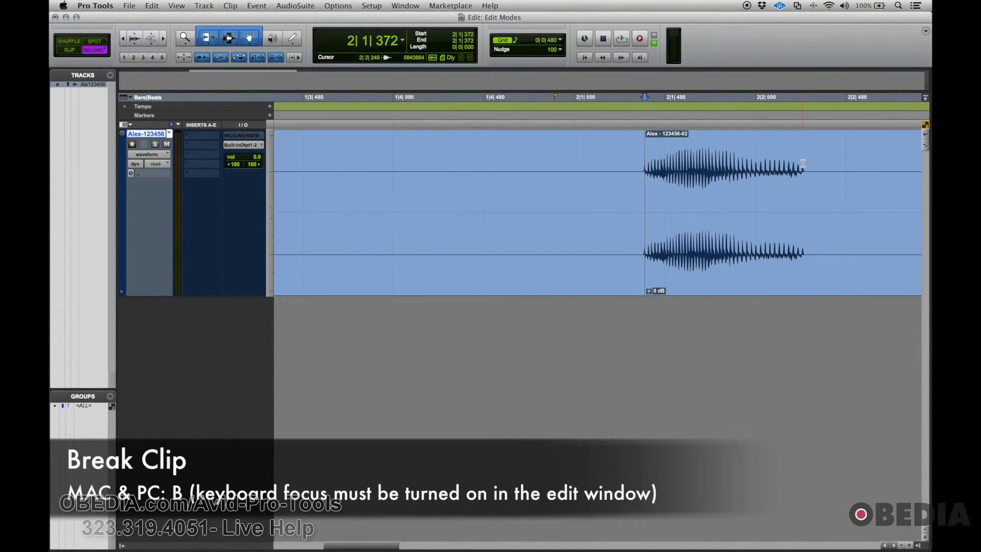
{"action": "key", "text": "b"}
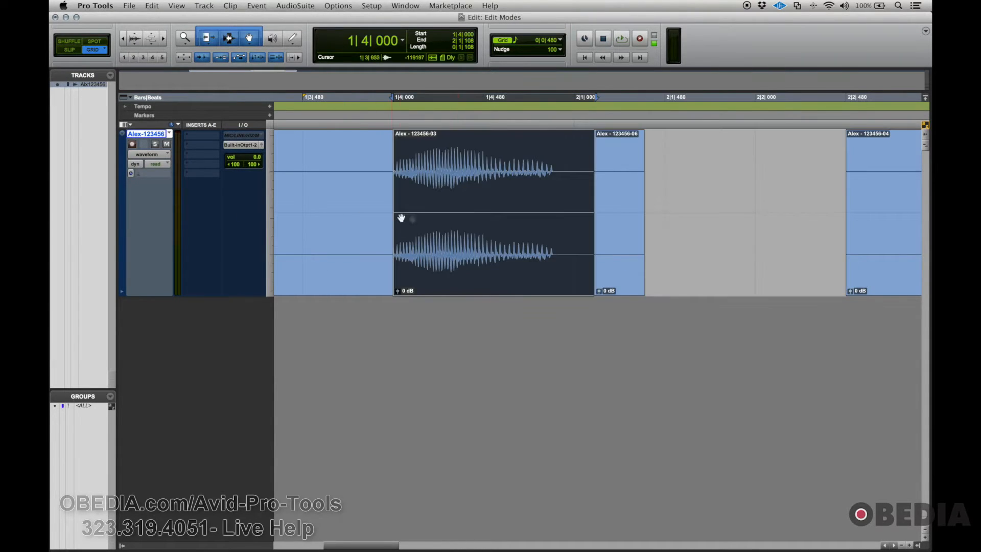
{"action": "left_click_drag", "start_coordinate": [495, 182], "coordinate": [745, 182]}
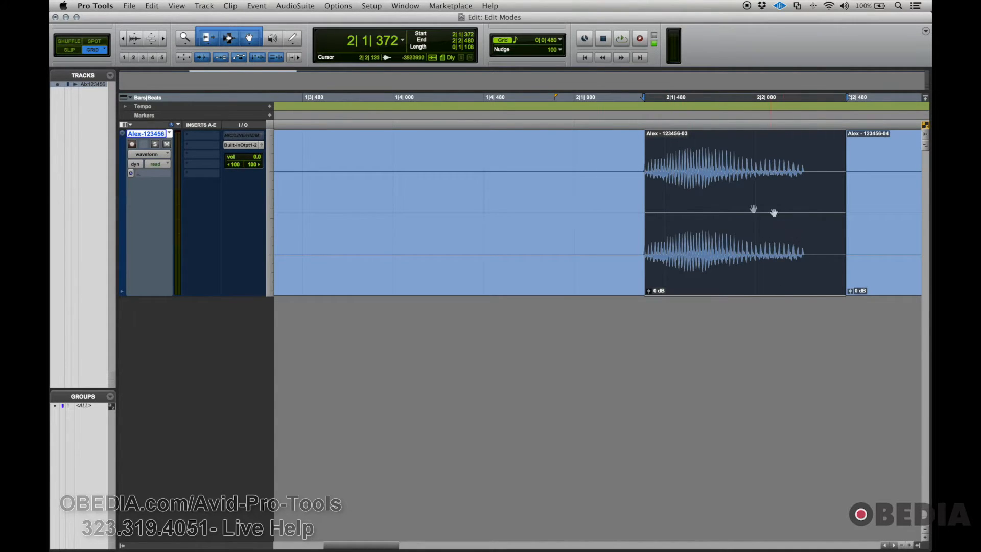
{"action": "left_click", "coordinate": [93, 49]}
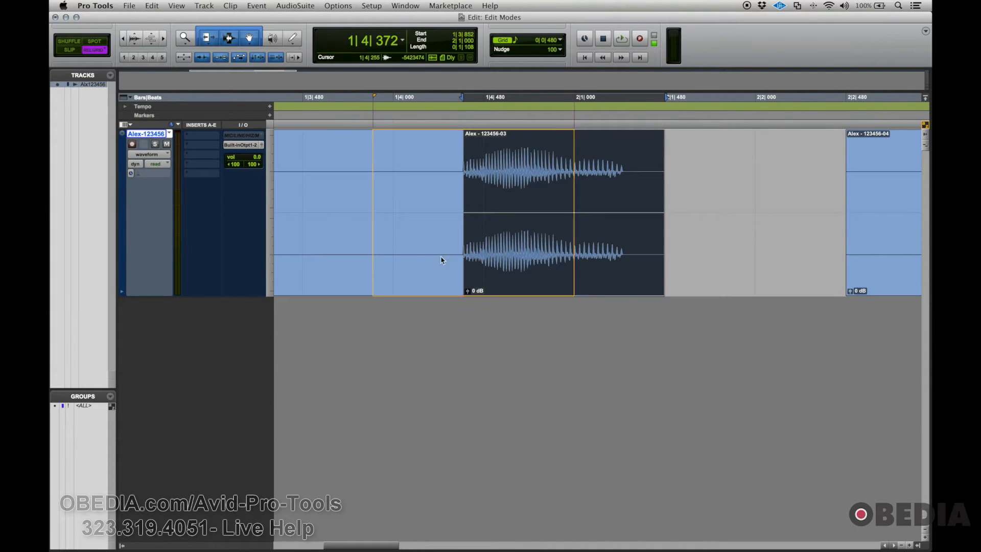
{"action": "left_click_drag", "start_coordinate": [520, 256], "coordinate": [439, 260]}
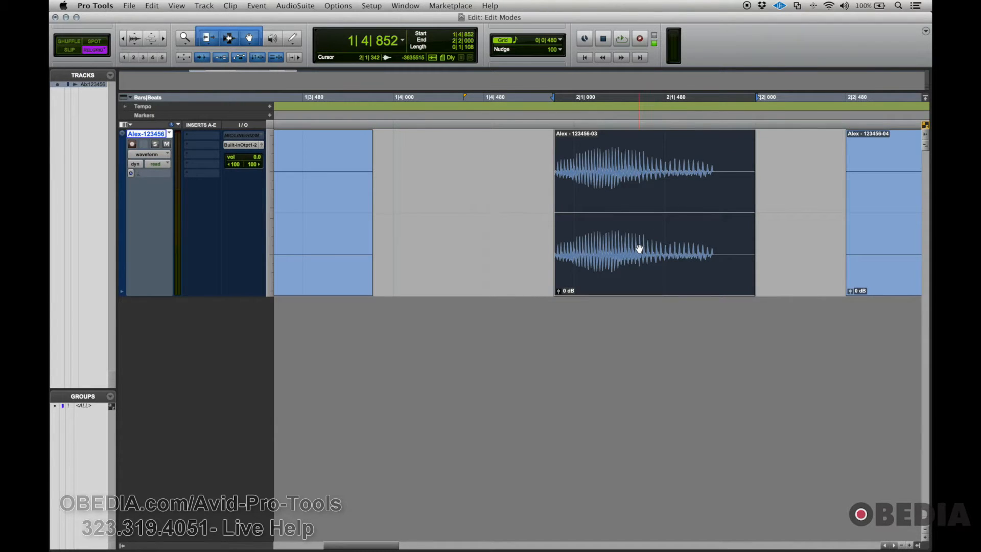
{"action": "mouse_move", "coordinate": [241, 221]}
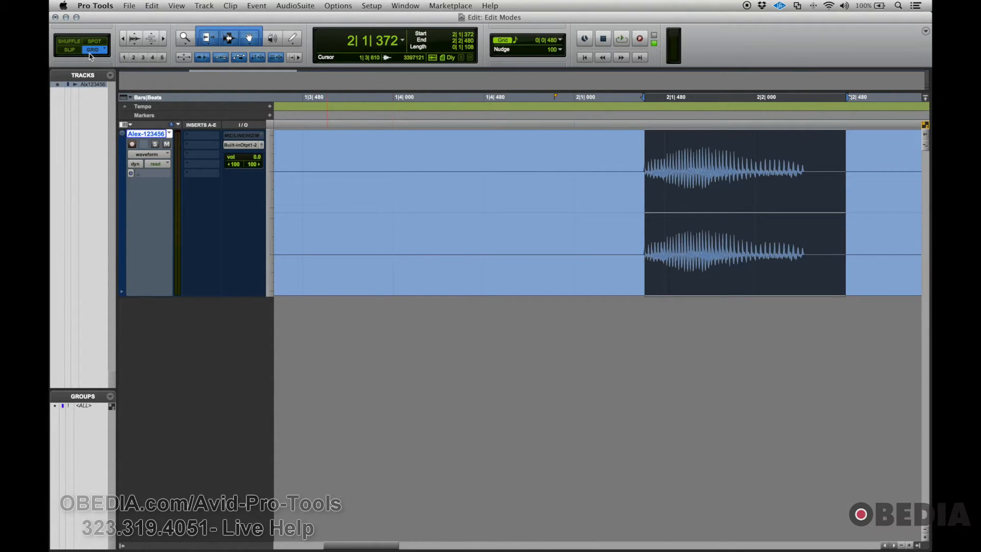
Select within the vocal track and switch the Edit window to Shuffle mode.
{"action": "left_click", "coordinate": [506, 171]}
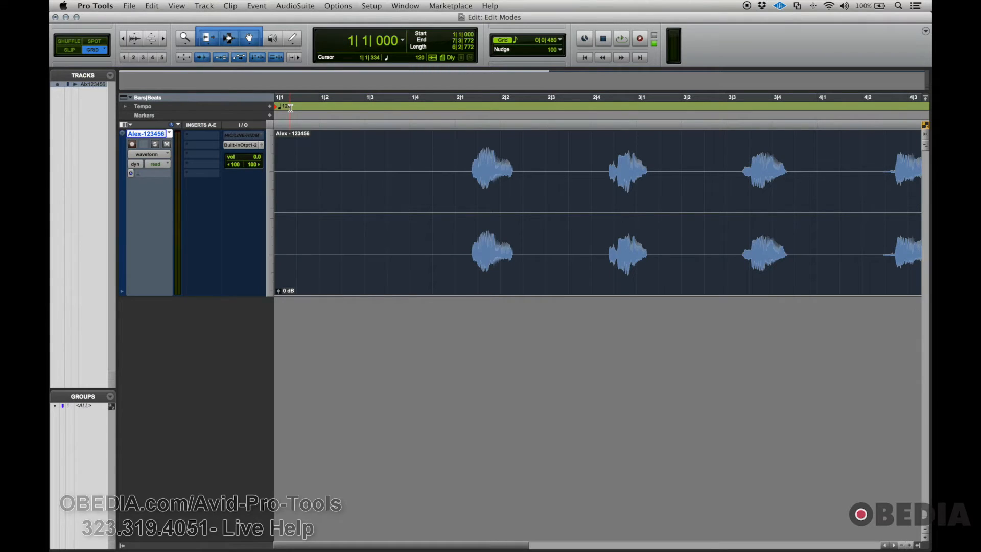
{"action": "left_click", "coordinate": [488, 188]}
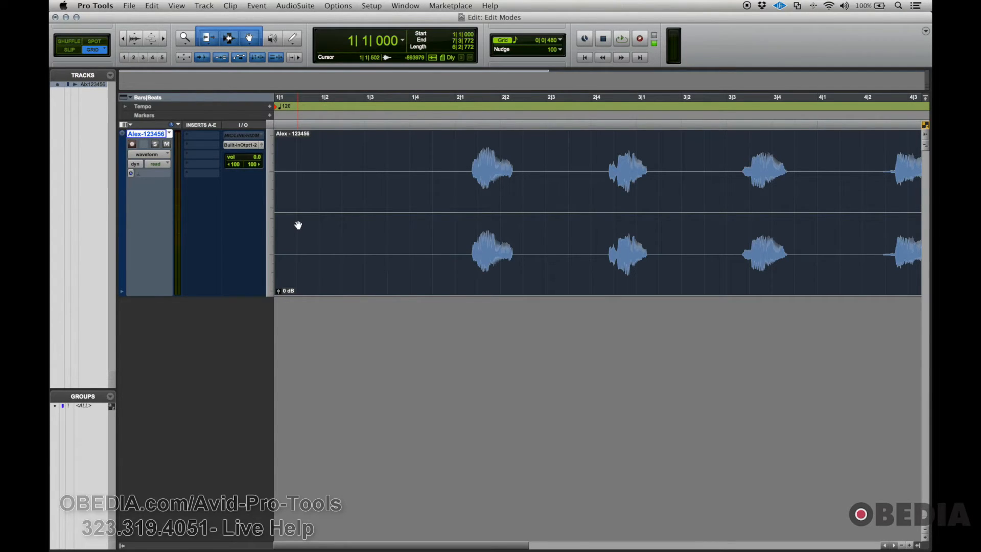
{"action": "left_click", "coordinate": [365, 178]}
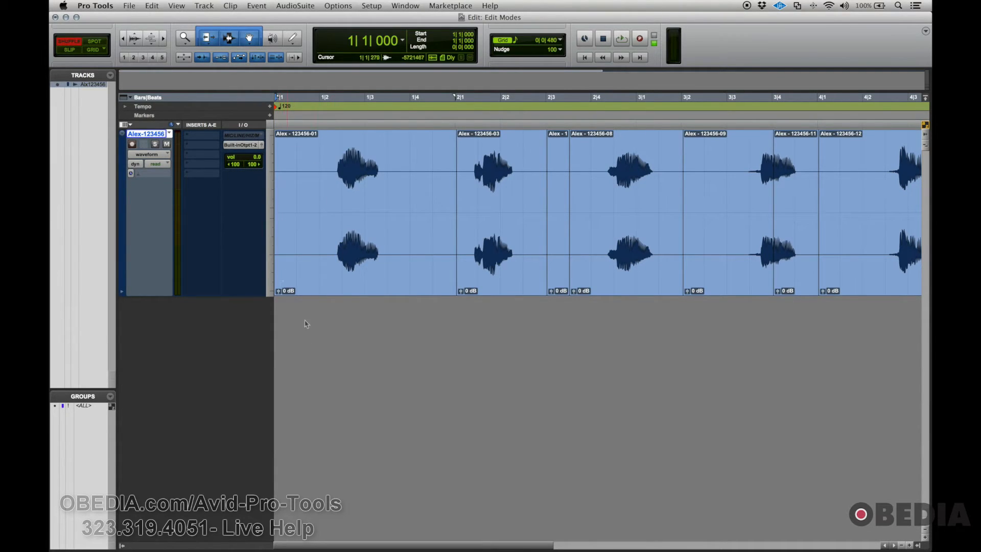
Bring up the track name options for the Alex-123456 track.
{"action": "left_click", "coordinate": [177, 133]}
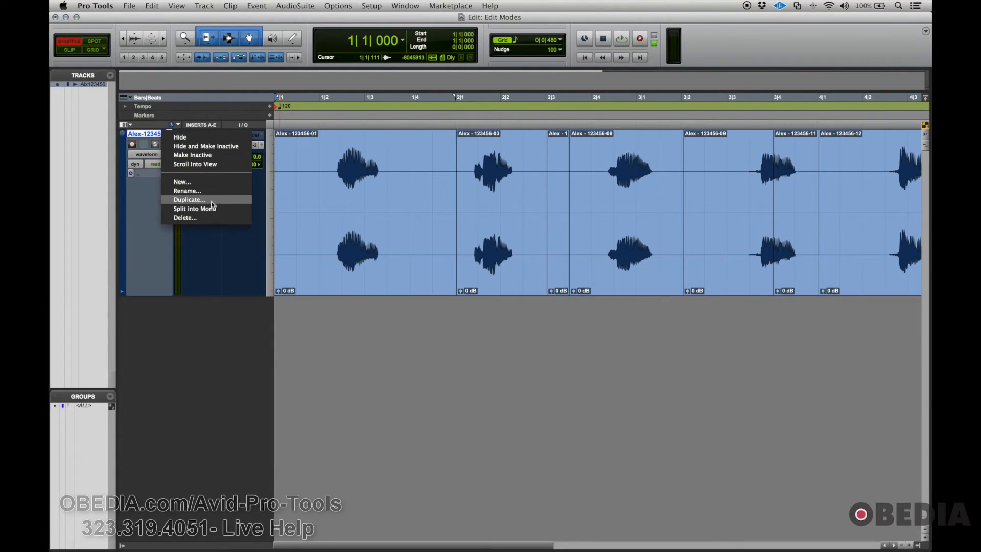
Duplicate the Alex-123456 track so a copy sits below the original.
{"action": "left_click", "coordinate": [189, 200]}
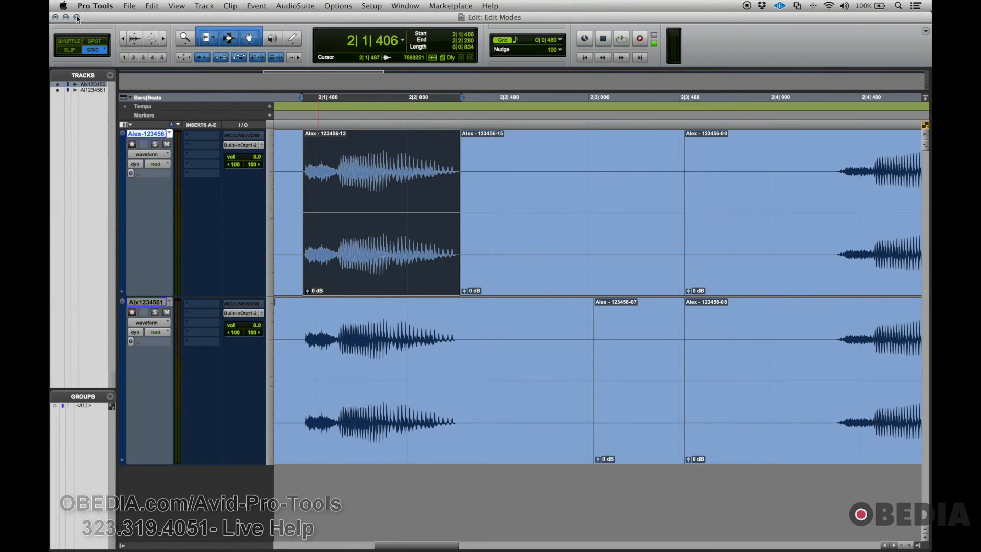
{"action": "mouse_move", "coordinate": [94, 41]}
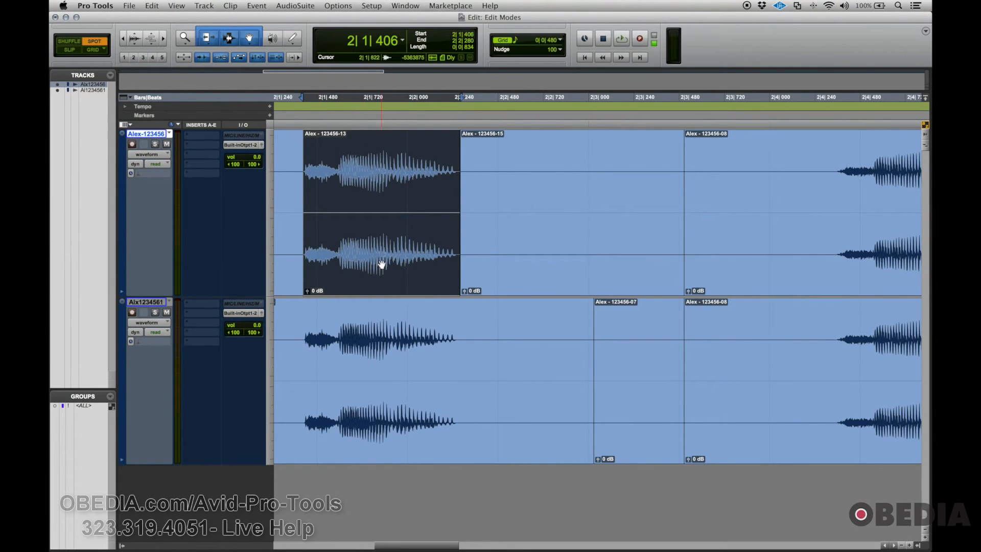
Spot clip Alex-123456-13 to start at 55|1|000 via the Spot Dialog.
{"action": "left_click", "coordinate": [382, 262]}
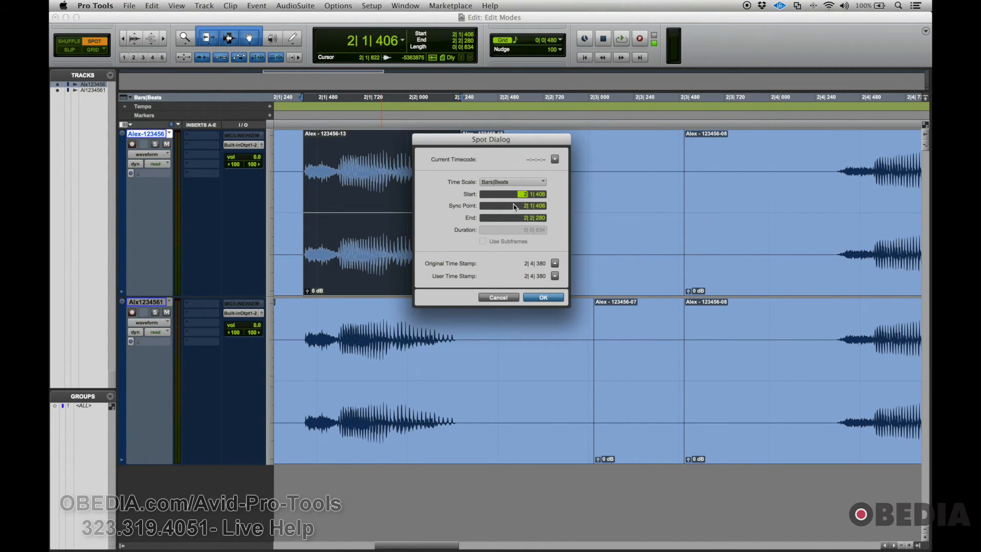
{"action": "mouse_move", "coordinate": [501, 206]}
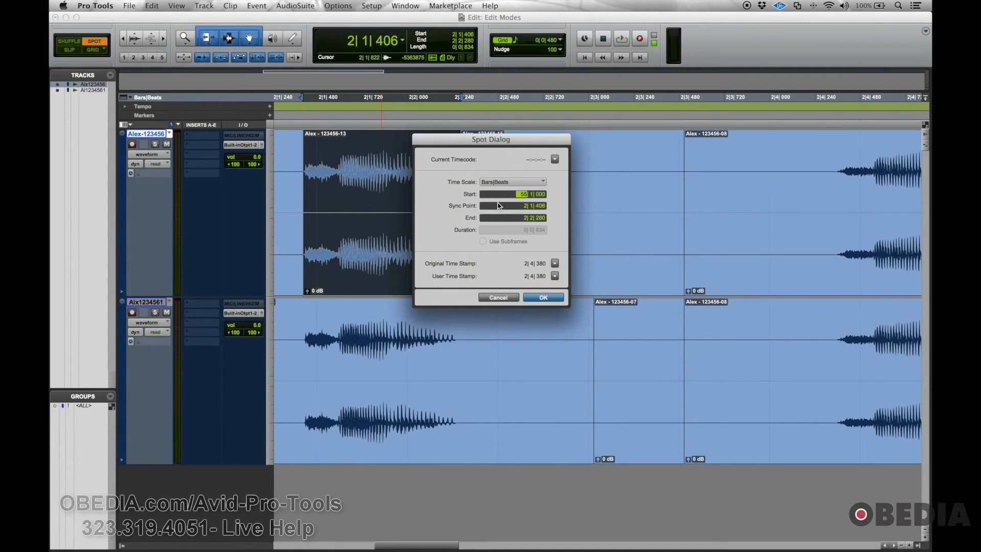
{"action": "mouse_move", "coordinate": [493, 233]}
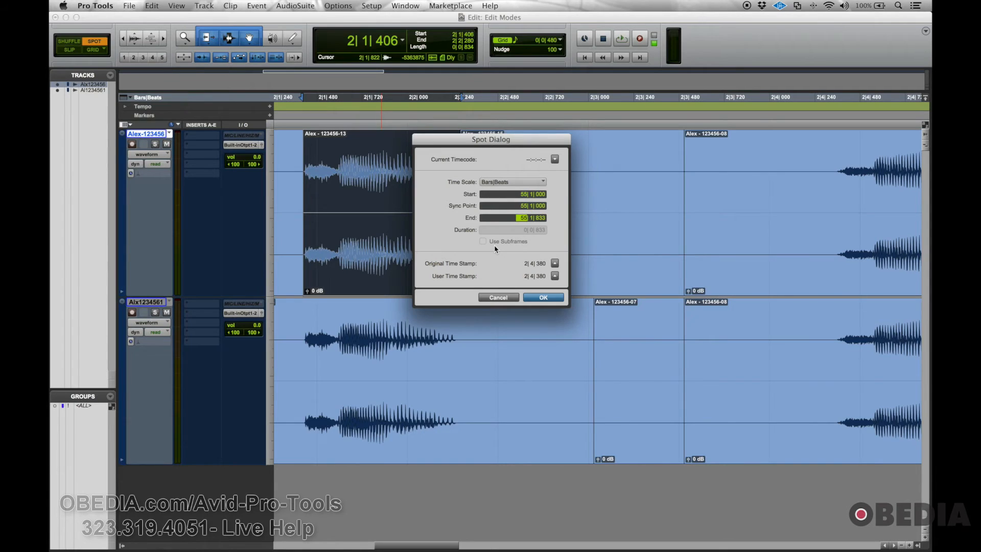
{"action": "mouse_move", "coordinate": [545, 269]}
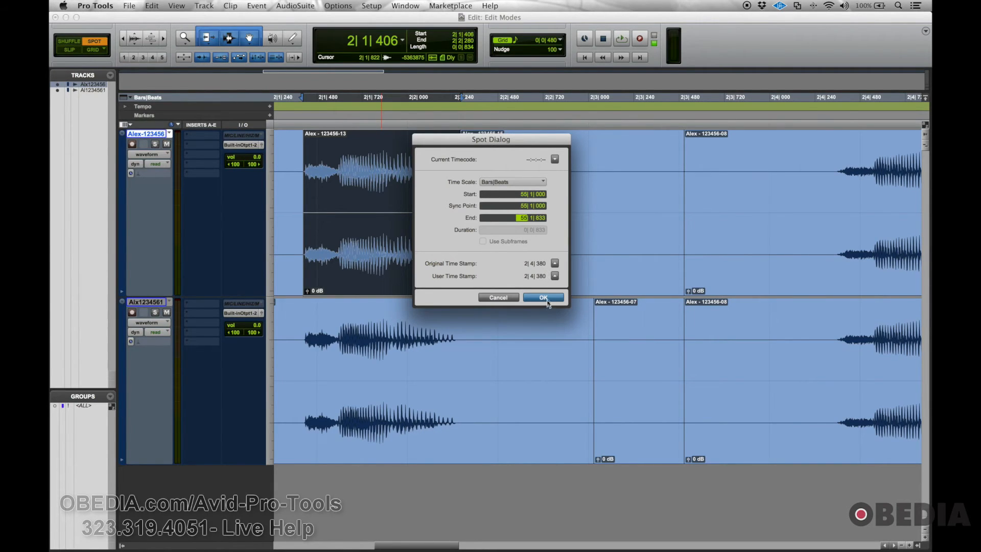
{"action": "left_click", "coordinate": [542, 296]}
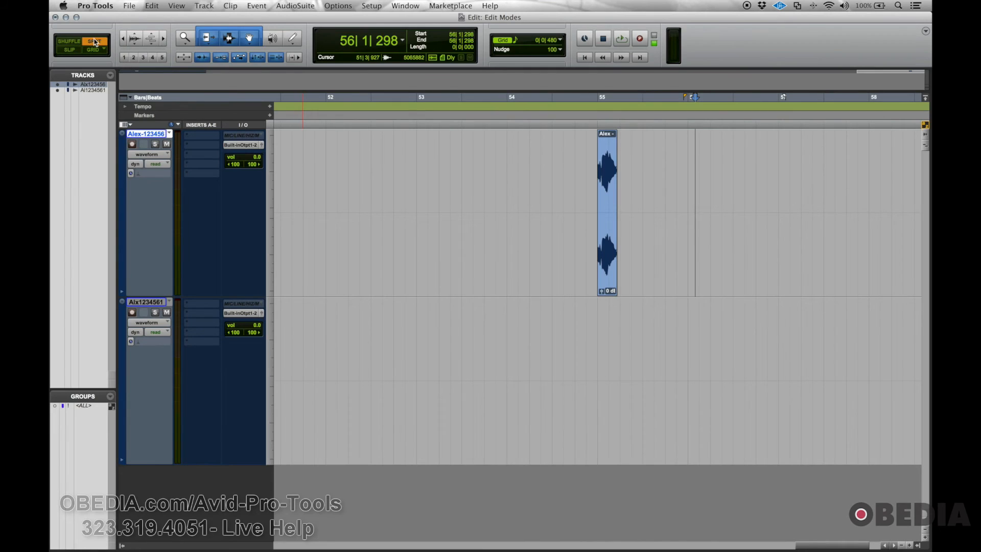
{"action": "mouse_move", "coordinate": [92, 59]}
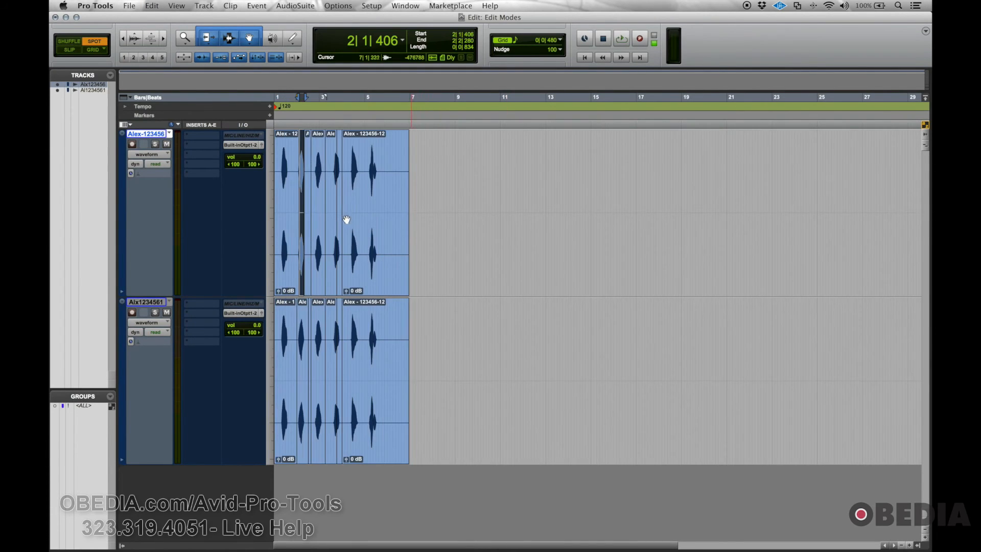
Reopen the Spot Dialog for the clip and cancel it without moving anything.
{"action": "left_click", "coordinate": [348, 219]}
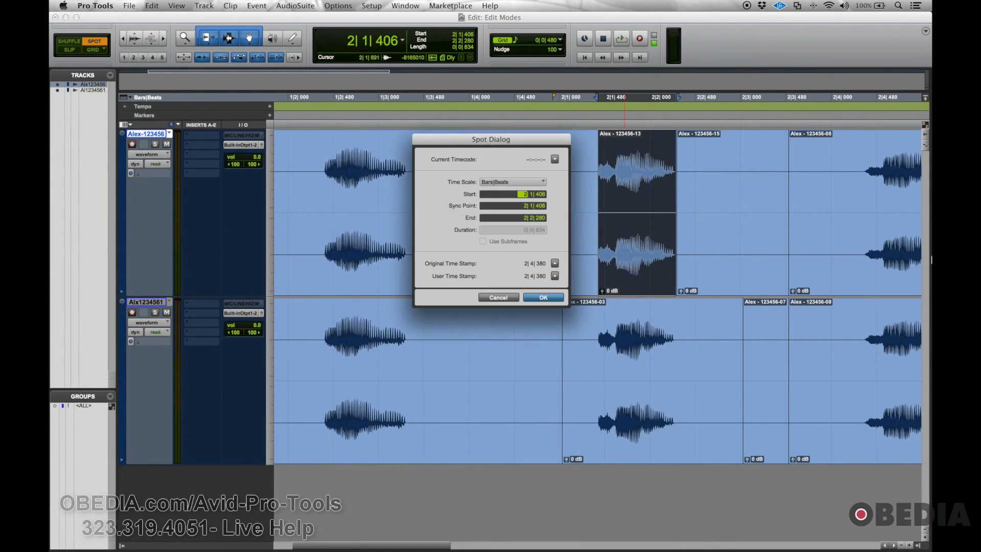
{"action": "left_click", "coordinate": [541, 297]}
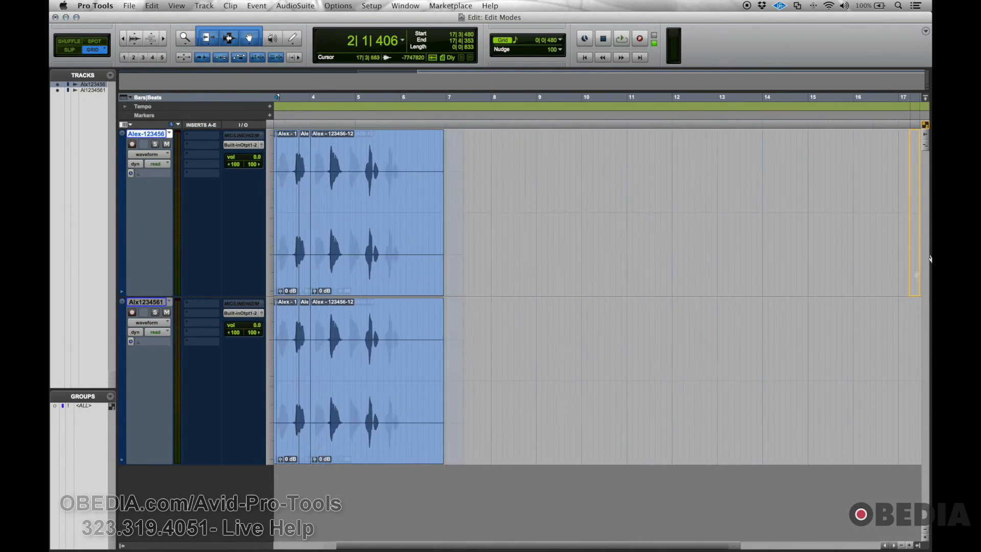
{"action": "scroll", "scroll_direction": "right", "scroll_amount": 3}
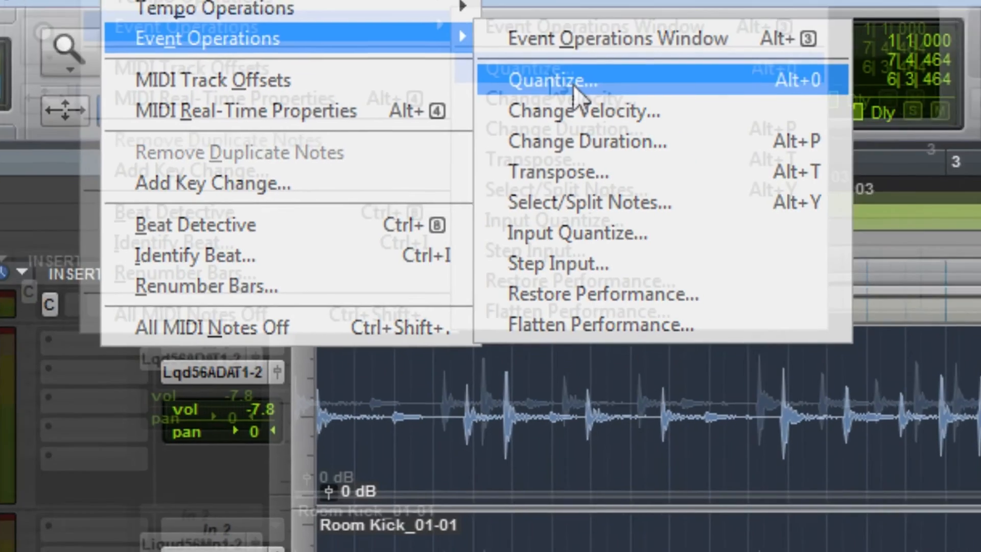
Bring up the Quantize event operation for the Room Kick session.
{"action": "left_click", "coordinate": [551, 80]}
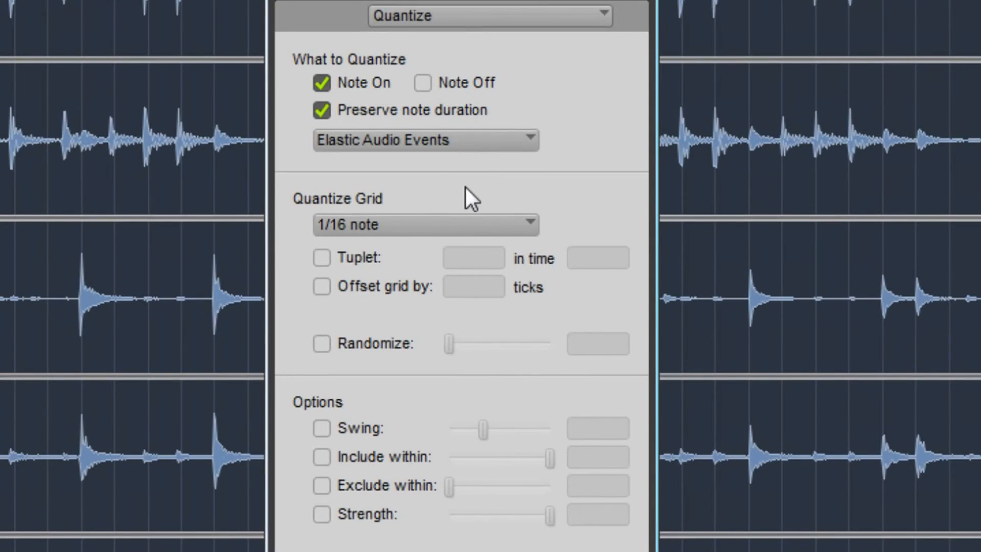